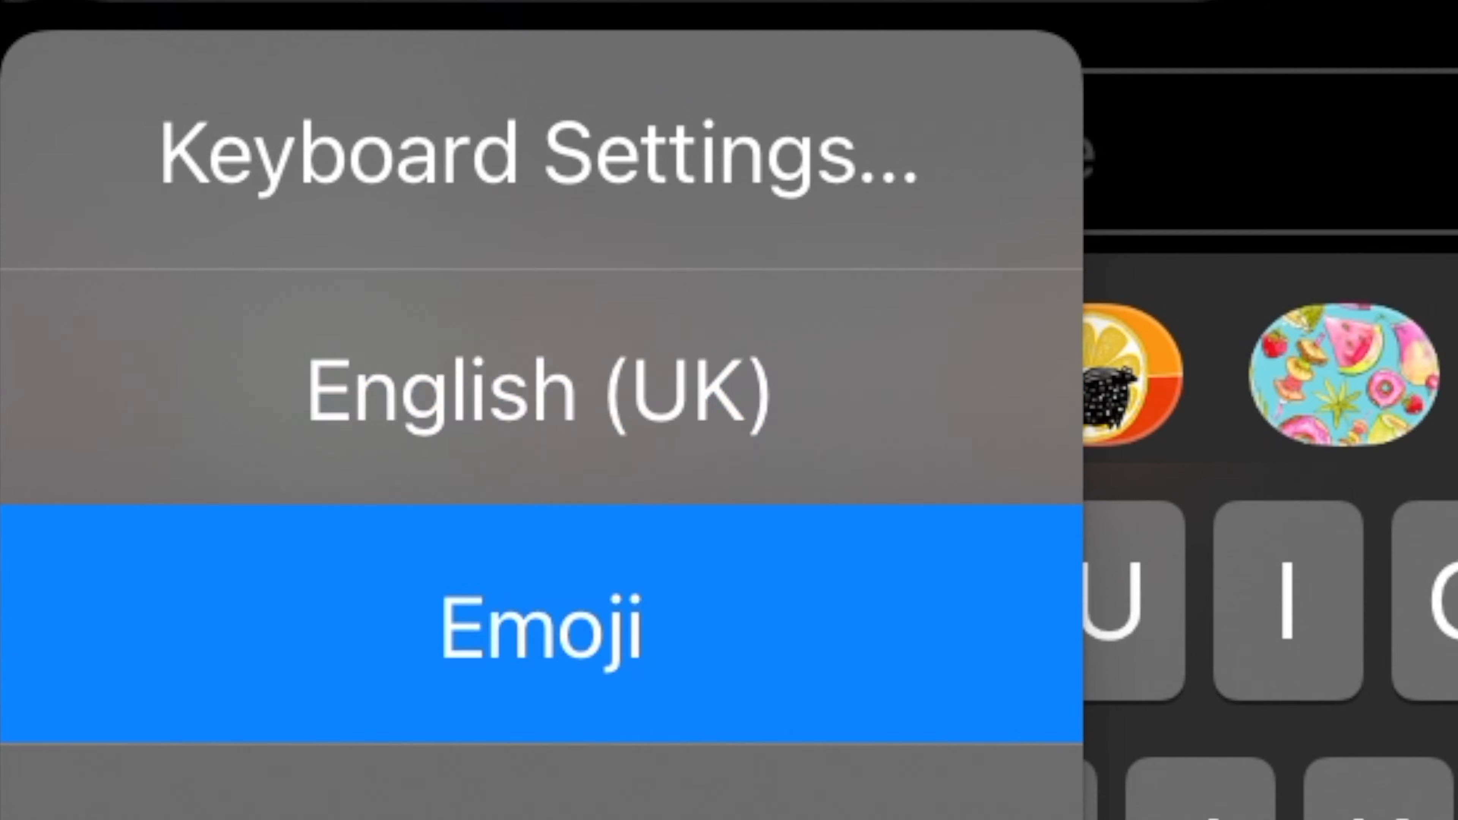
Switch from the English (UK) keyboard to the emoji keyboard via the globe key
{"action": "left_click", "coordinate": [542, 628]}
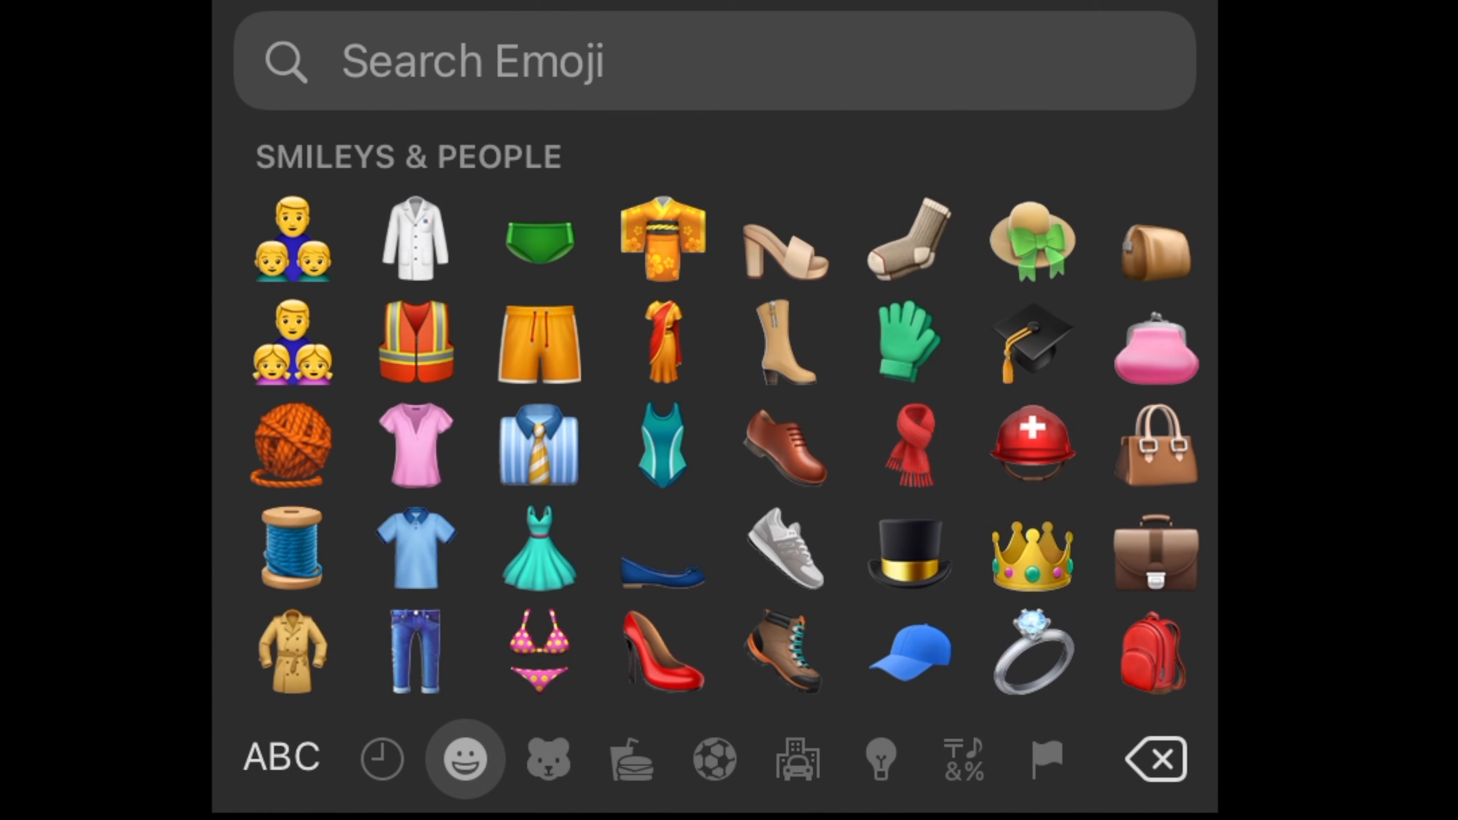
Search emoji for 'speedboat' so the two boat emoji show as matches
{"action": "type", "text": "boat"}
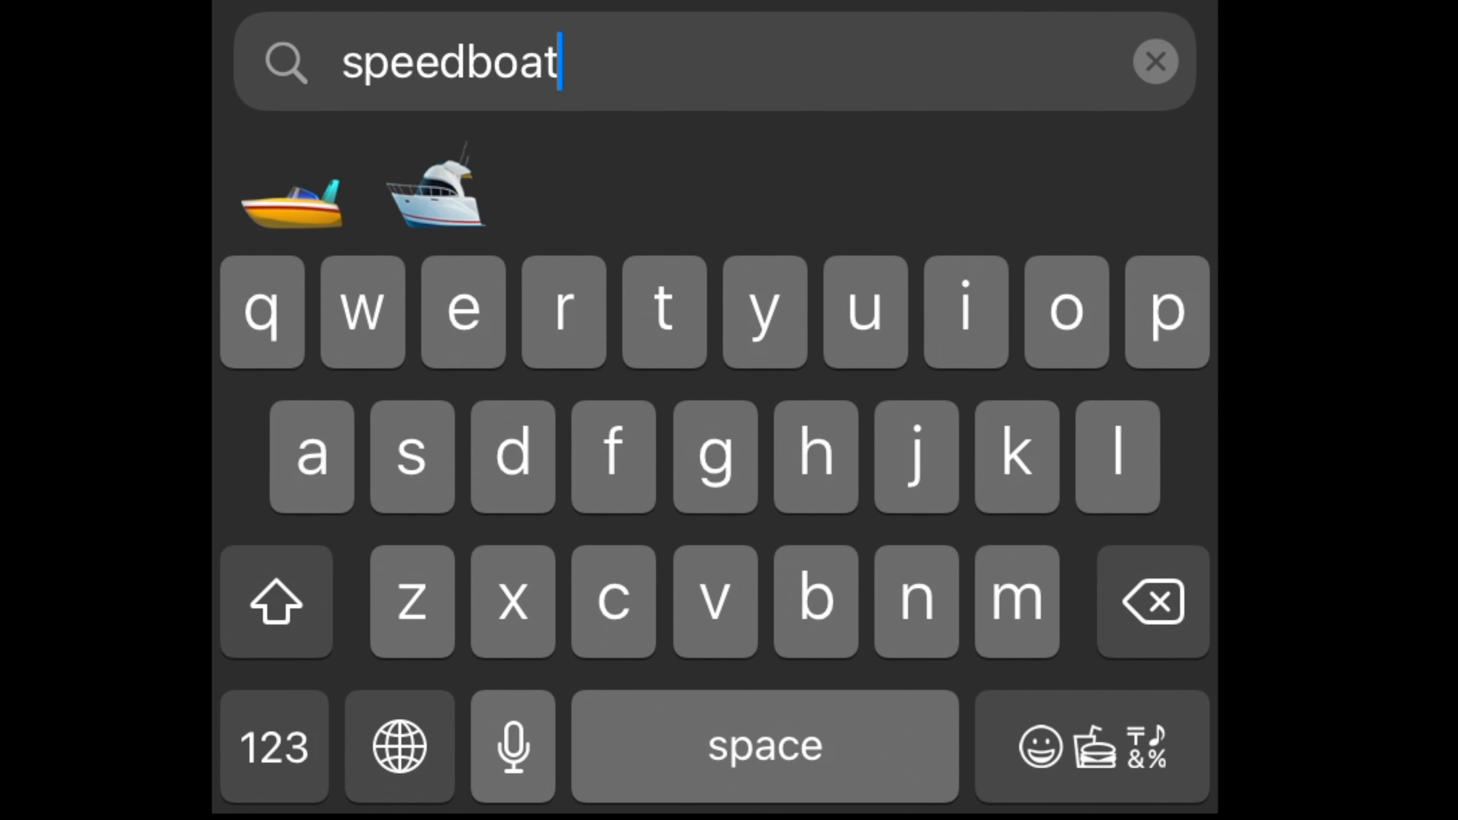
Search emoji for 'boxing', 'space' and 'ufo' in turn, then clear the search
{"action": "left_click", "coordinate": [1156, 61]}
{"action": "type", "text": "boxi"}
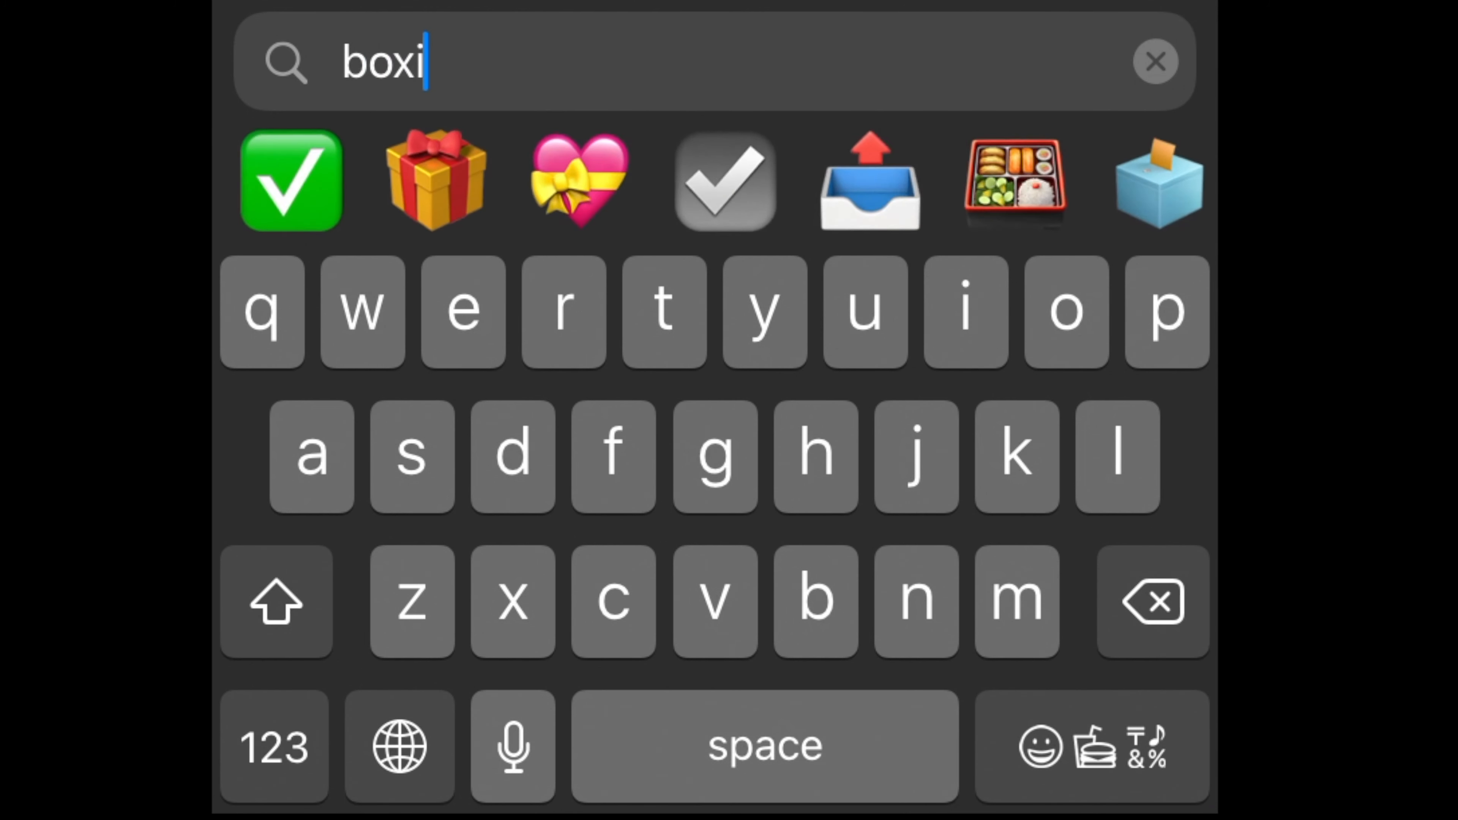
{"action": "type", "text": "ng"}
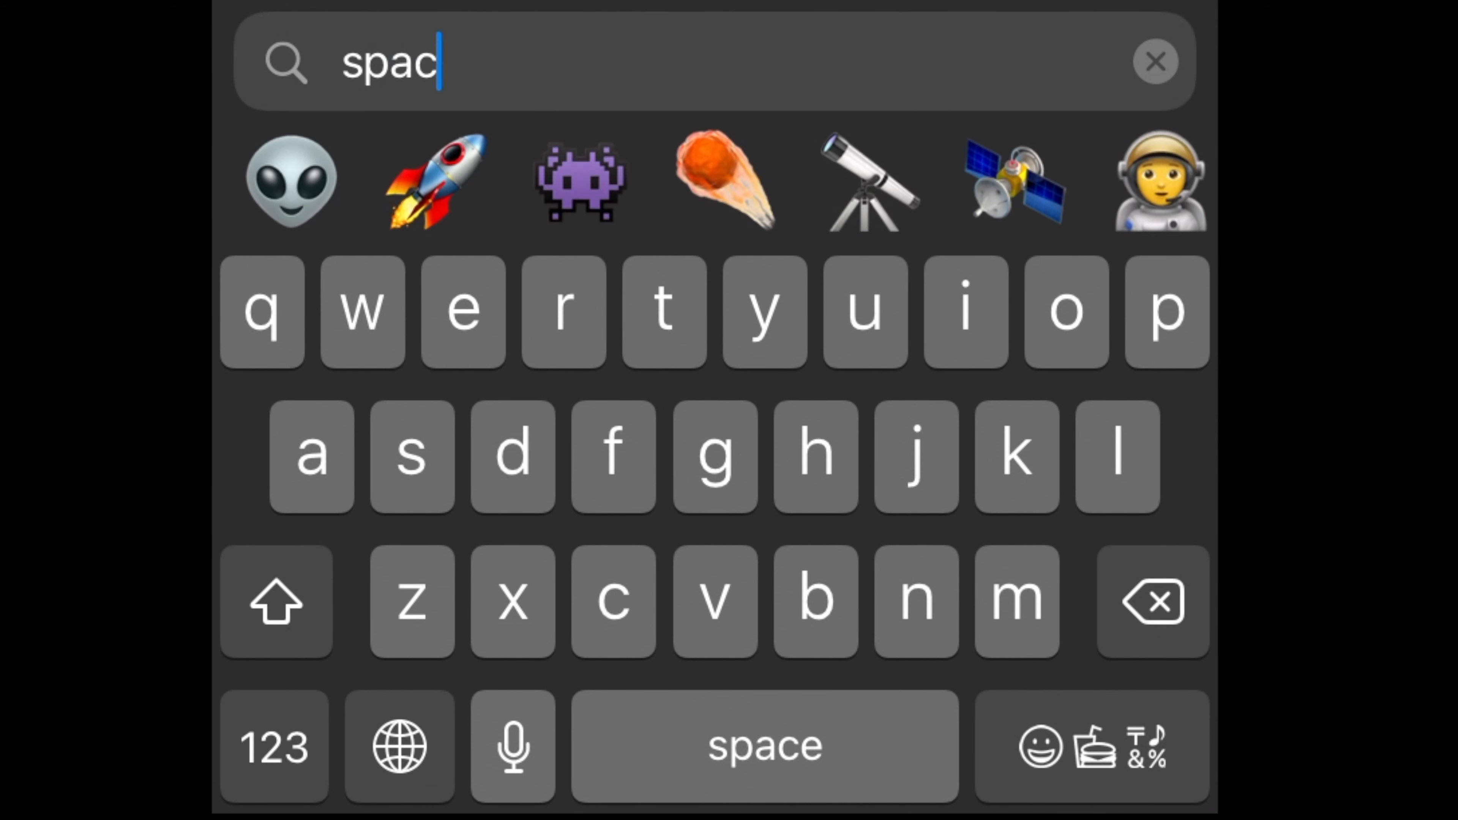
{"action": "type", "text": "e"}
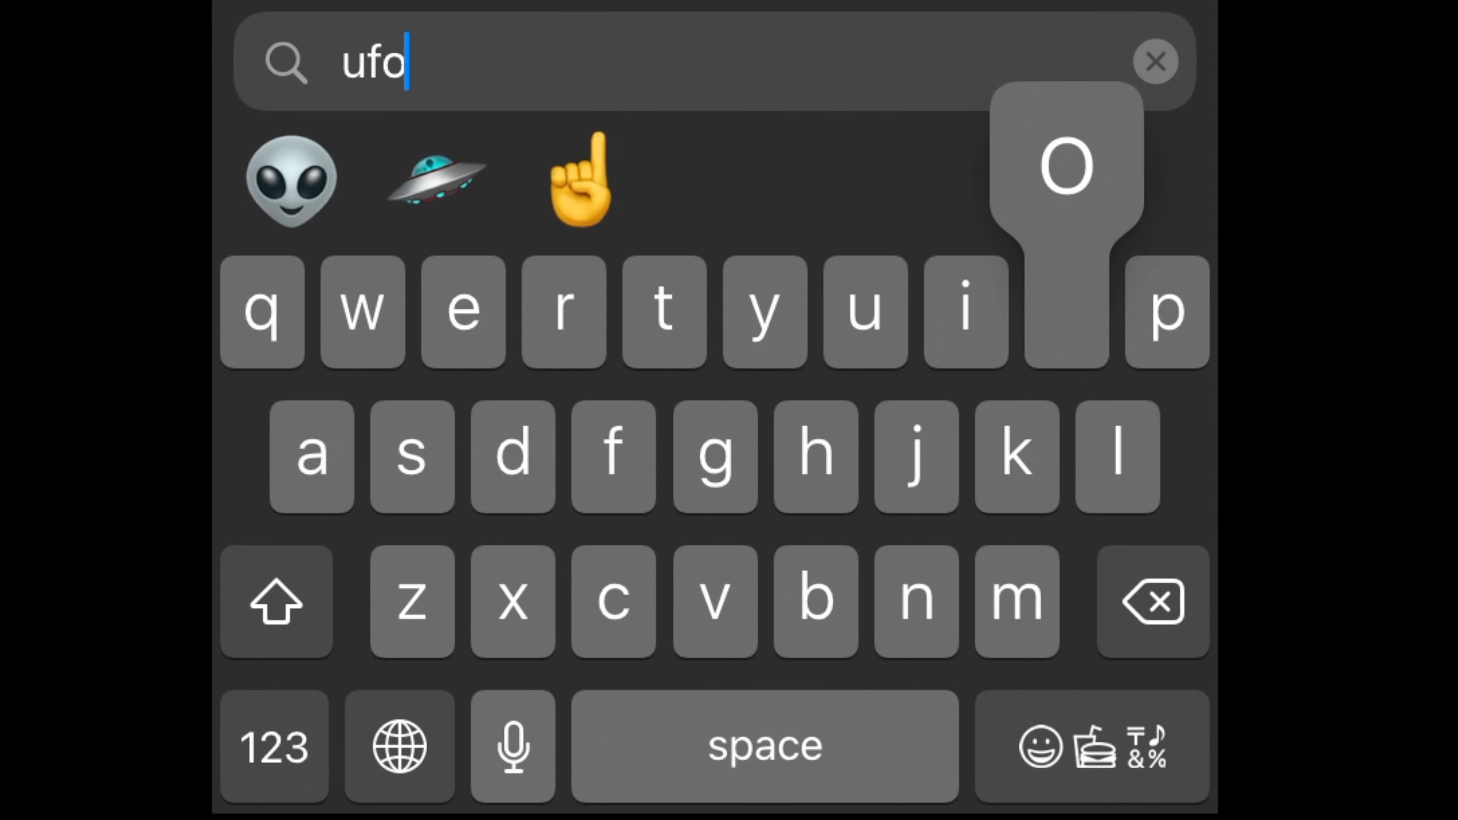
{"action": "left_click", "coordinate": [1156, 61]}
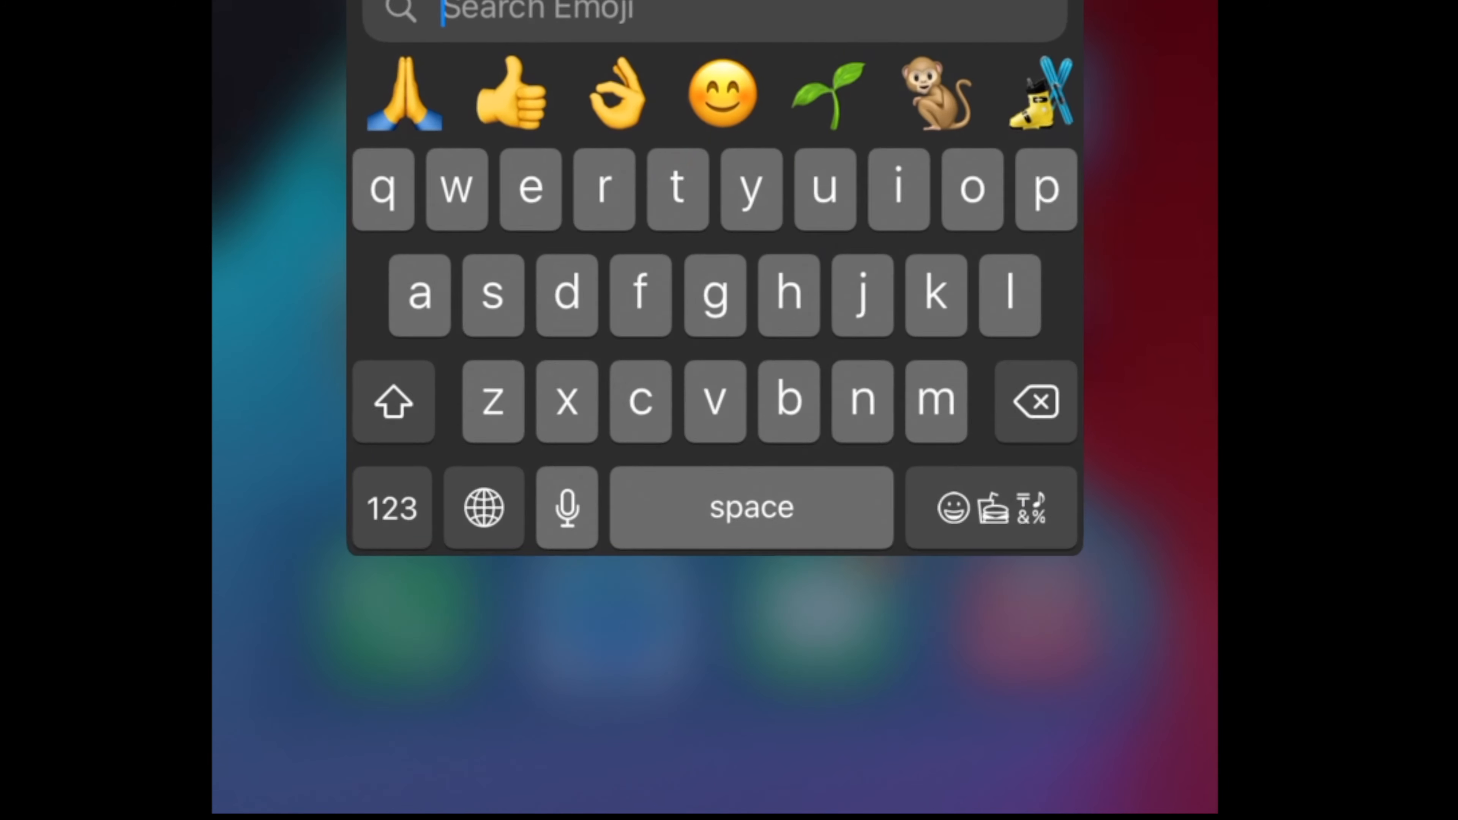